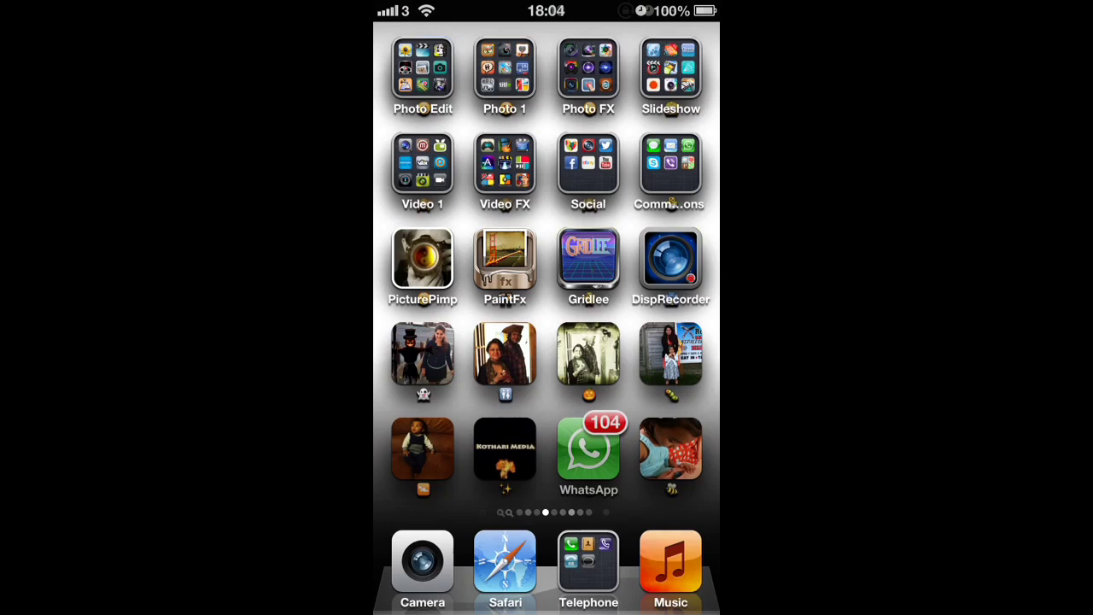
Search the App Store for 'puffin web browser' to list Puffin Web Browser Free.
scroll(left, 3)
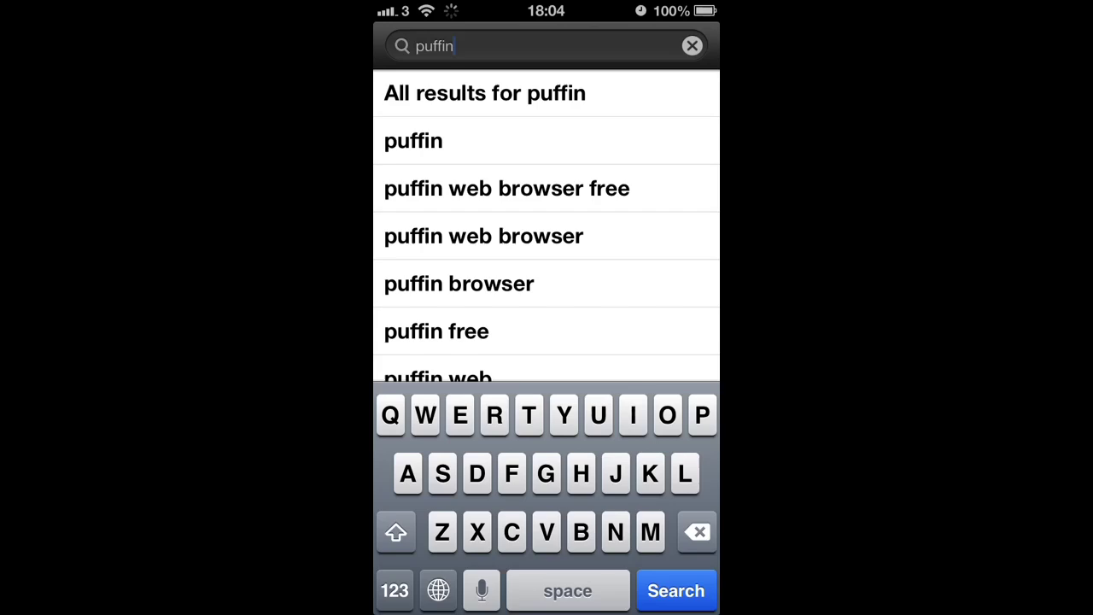
click(484, 236)
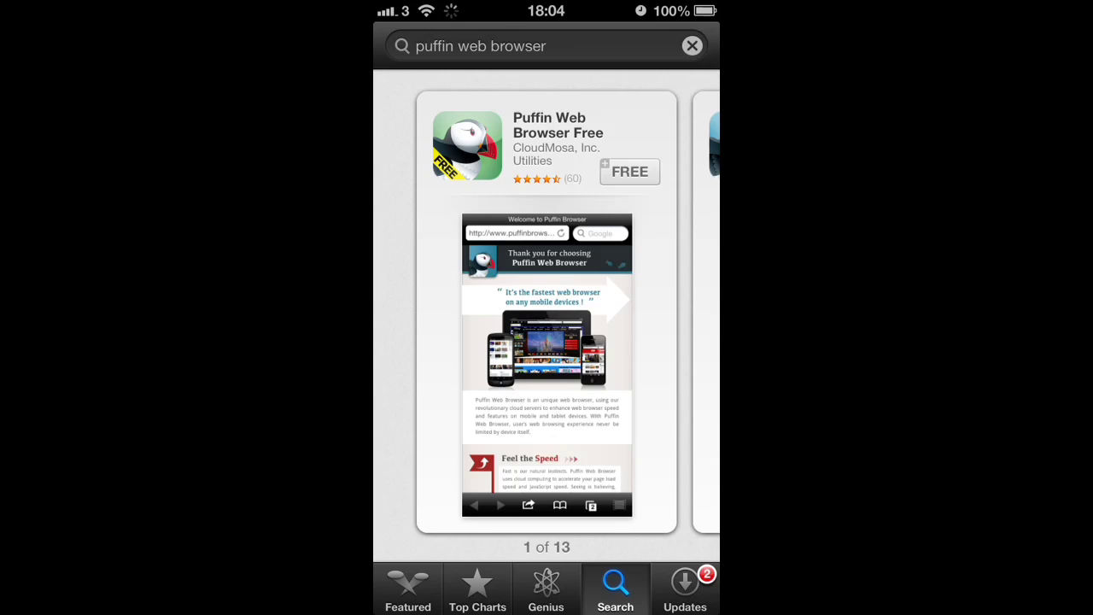
Install Puffin Web Browser Free from its App Store page and launch it from the home screen.
click(547, 145)
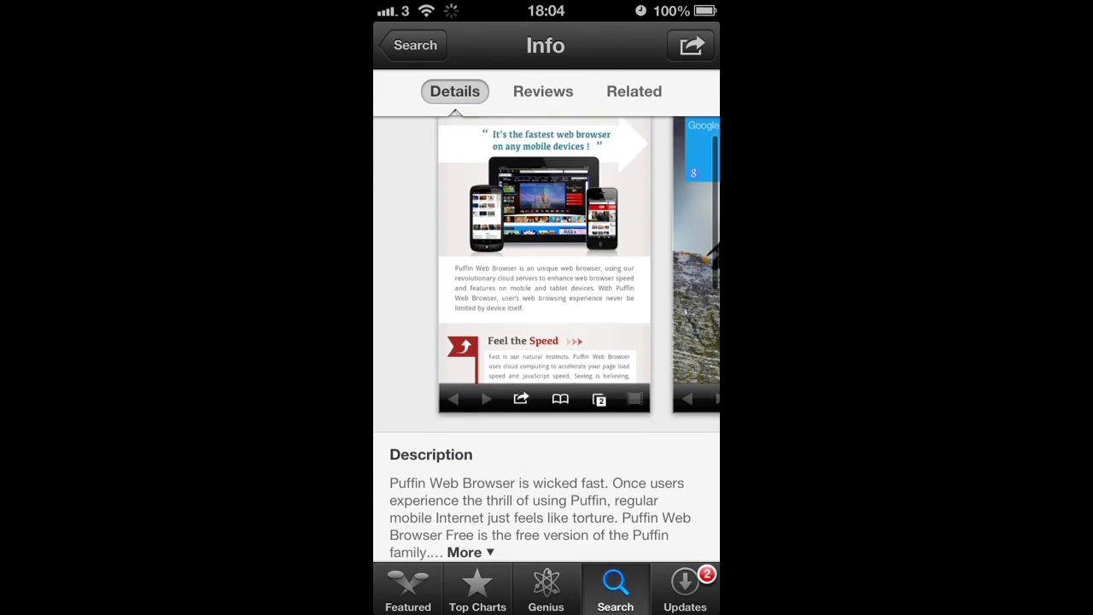
scroll(down, 3)
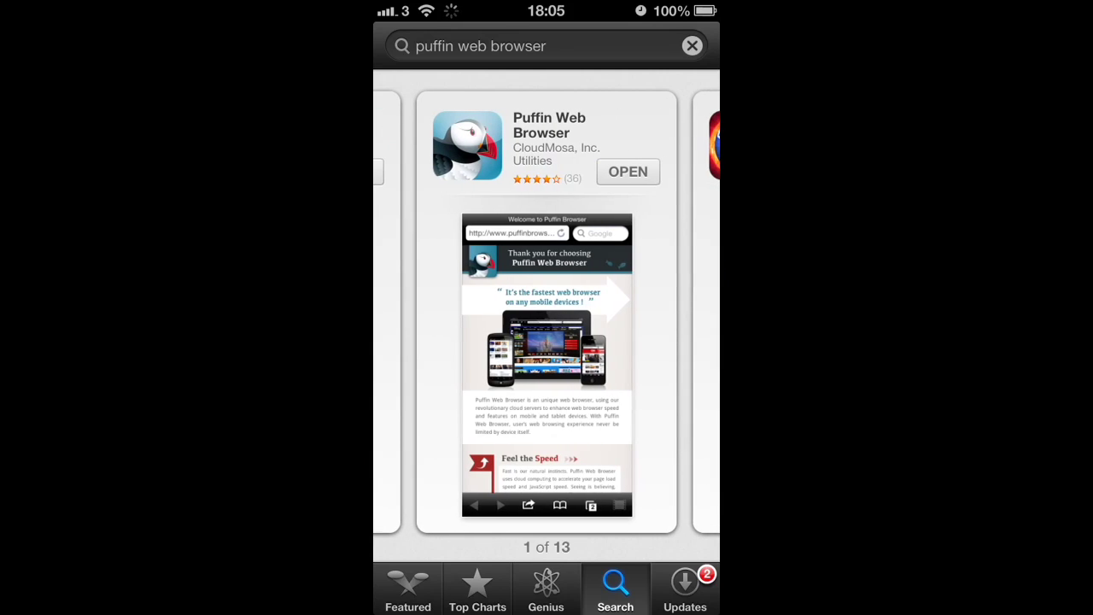
scroll(left, 3)
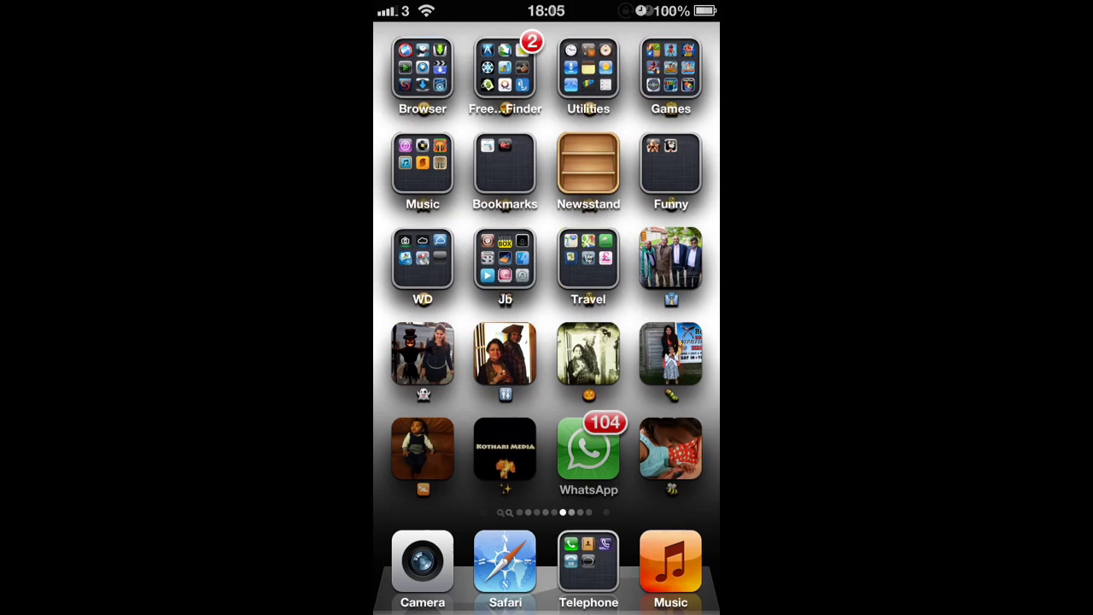
click(422, 76)
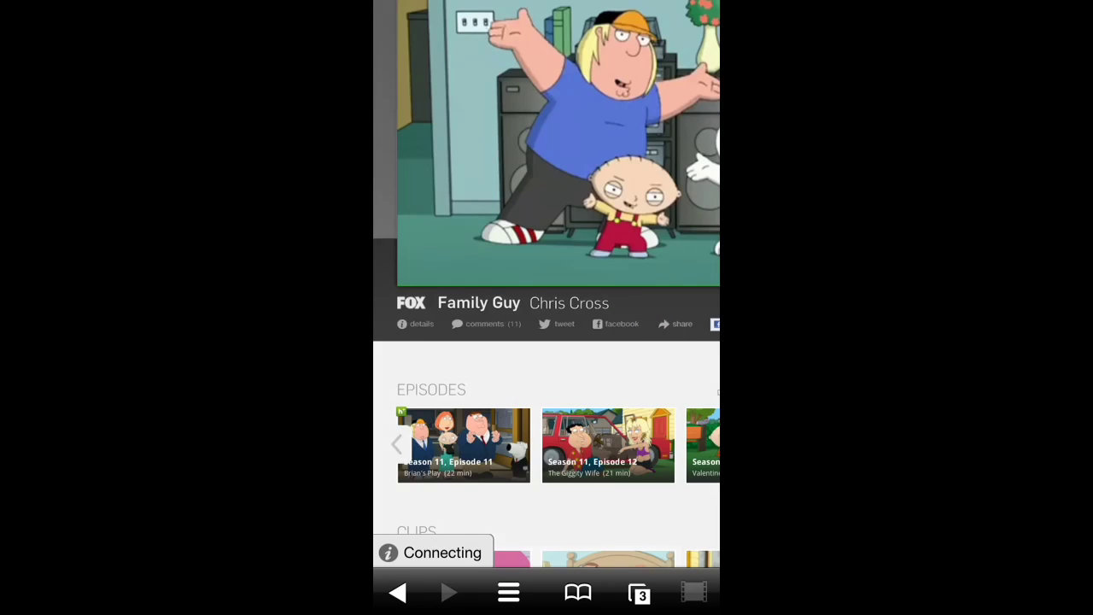
Open the 'Watch TV. Watch Movies. | Online | Free | Hulu' Google result for hulu.
scroll(down, 3)
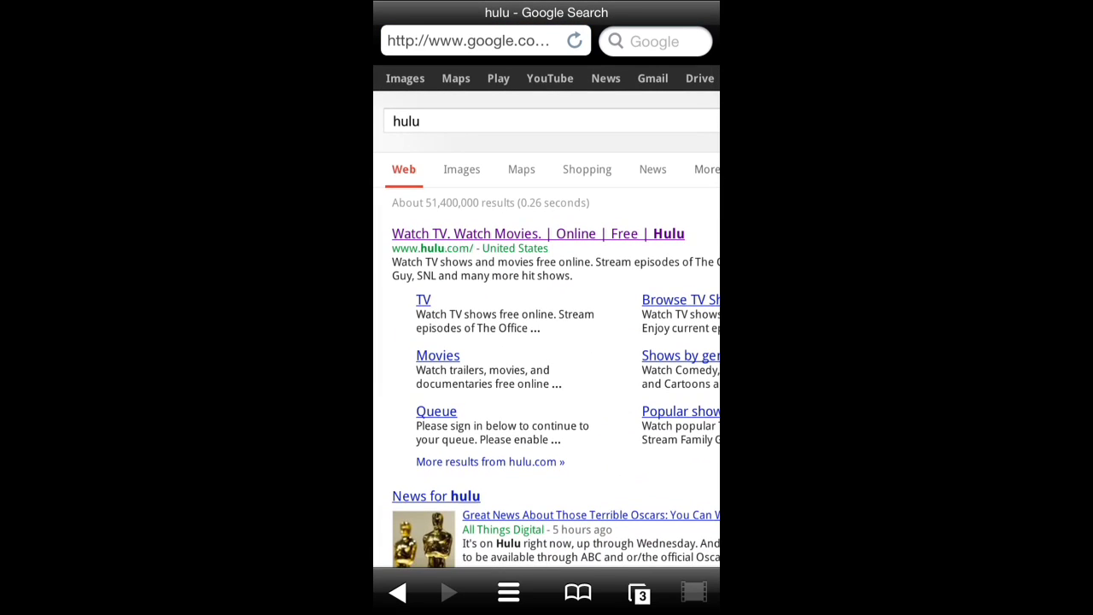
click(538, 233)
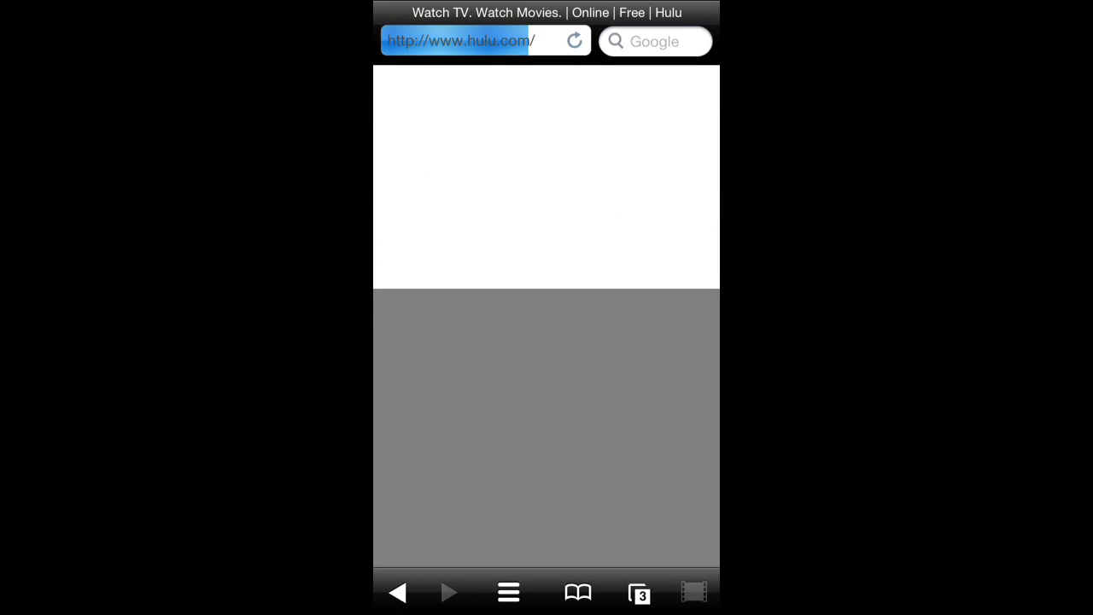